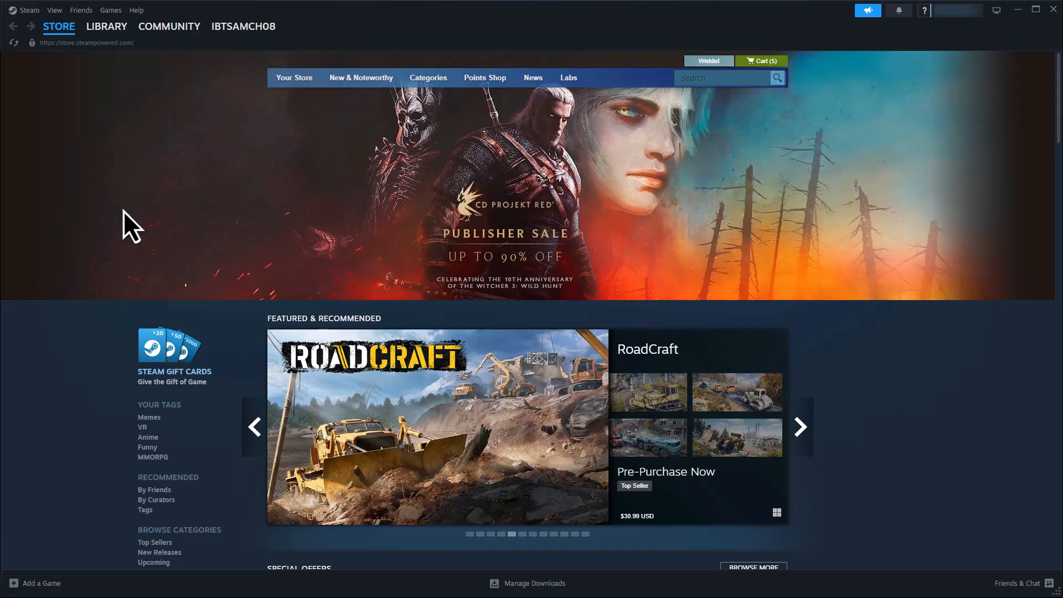
Open Steam's client Settings from the Steam menu at the top-left
click(28, 9)
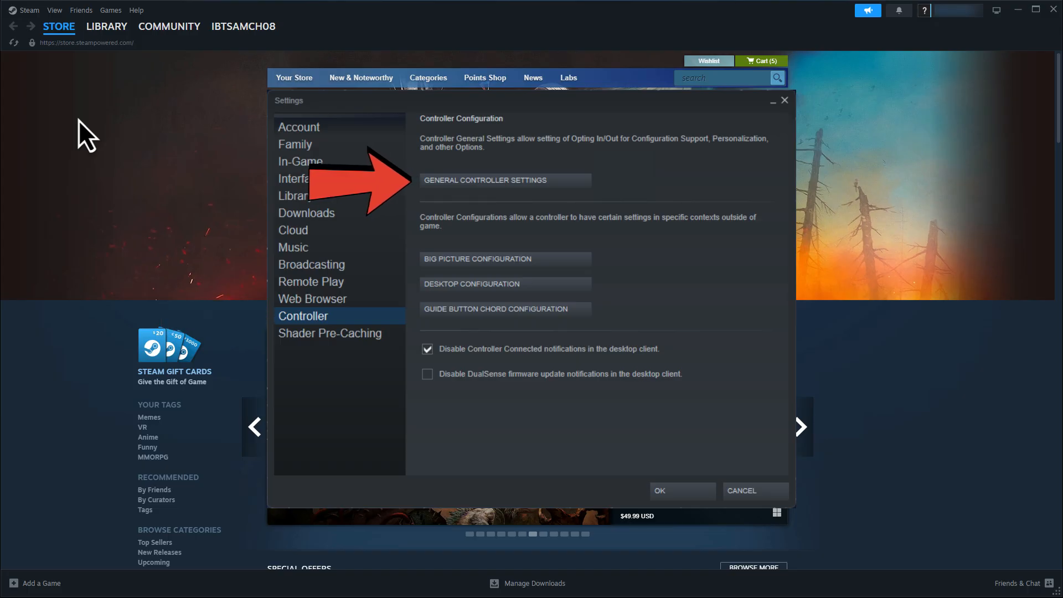
Open General Controller Settings from the Controller section
click(505, 180)
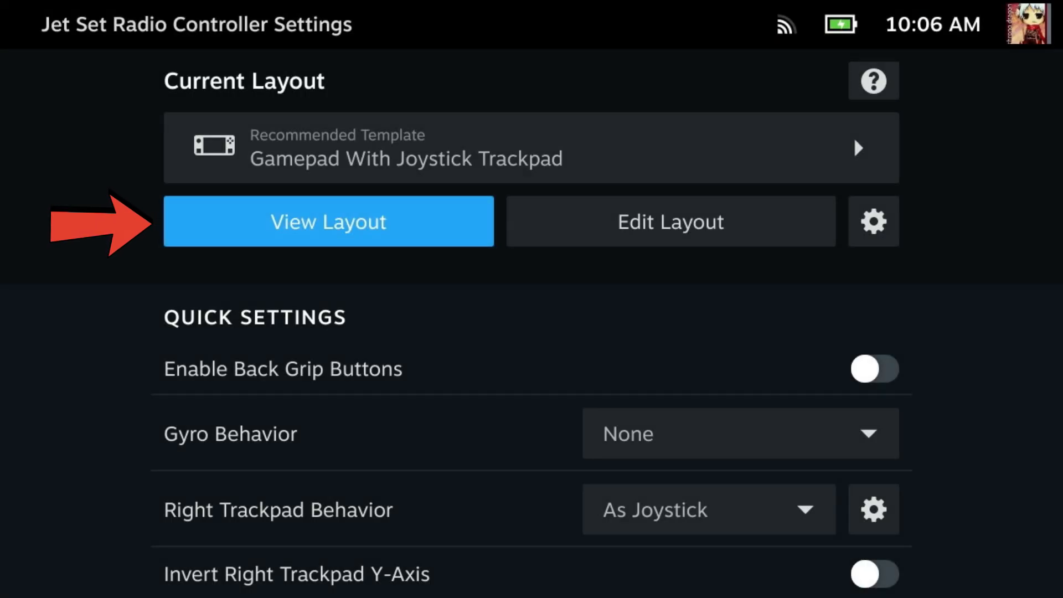
View Jet Set Radio's current Gamepad With Joystick Trackpad layout
click(328, 221)
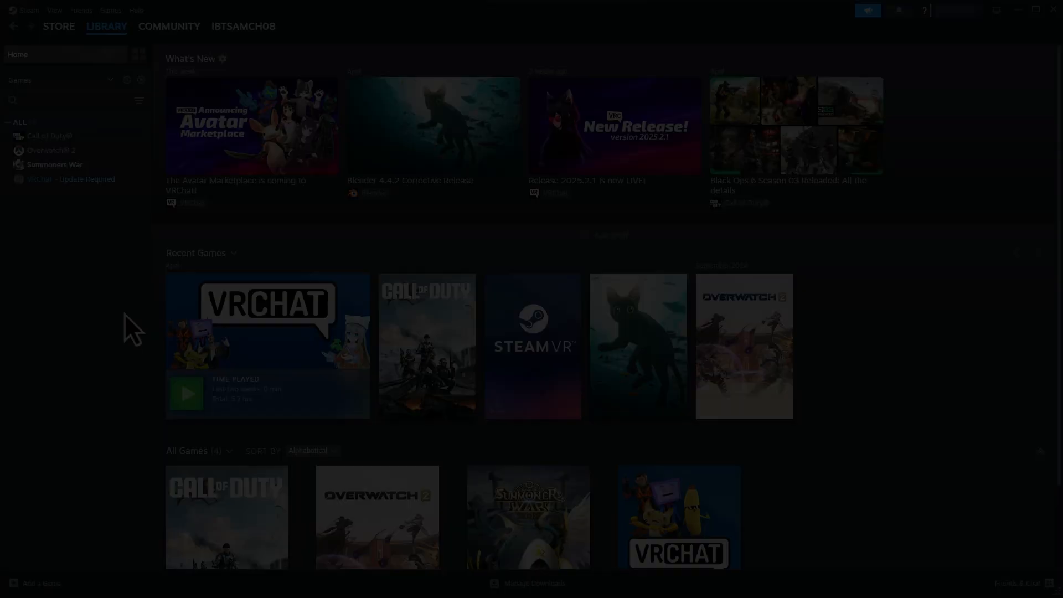
Open the context menu for the VRChat tile under Recent Games
right_click(267, 320)
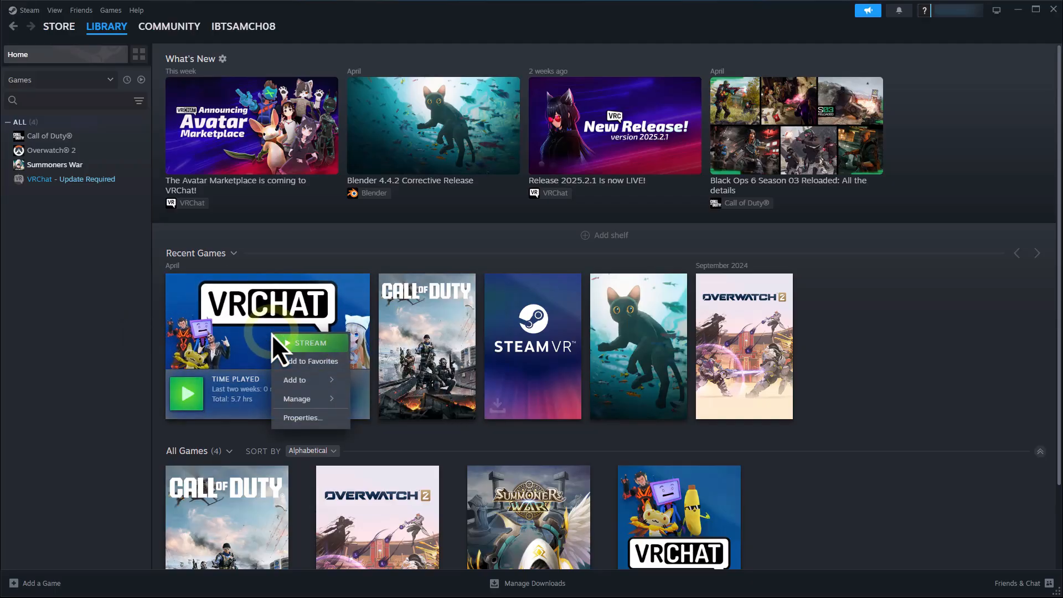